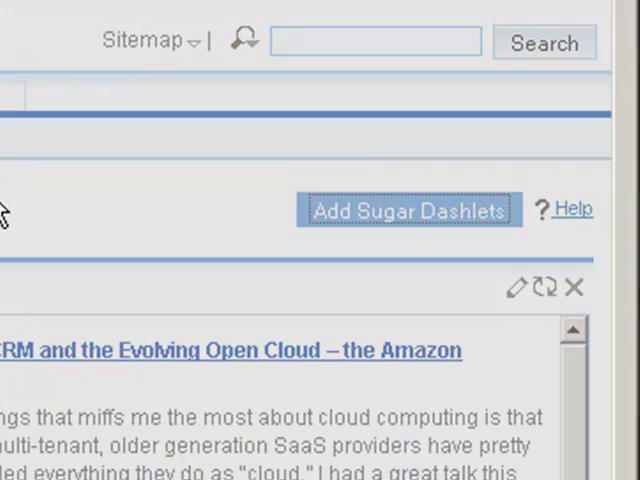
Add the Twitter Search dashlet from the Tools category to the home dashboard.
{"action": "left_click", "coordinate": [408, 210]}
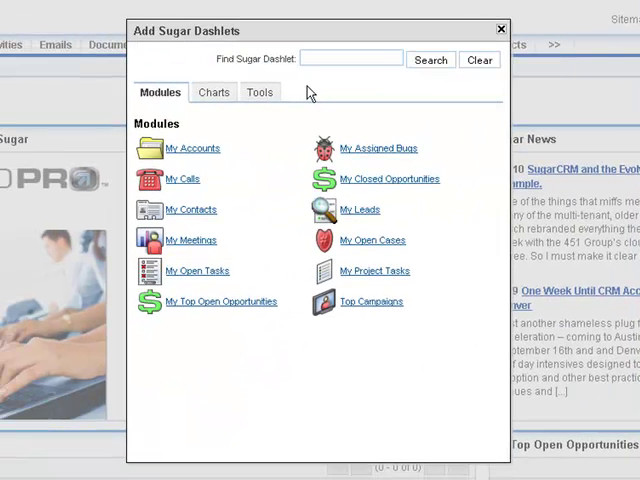
{"action": "left_click", "coordinate": [260, 92]}
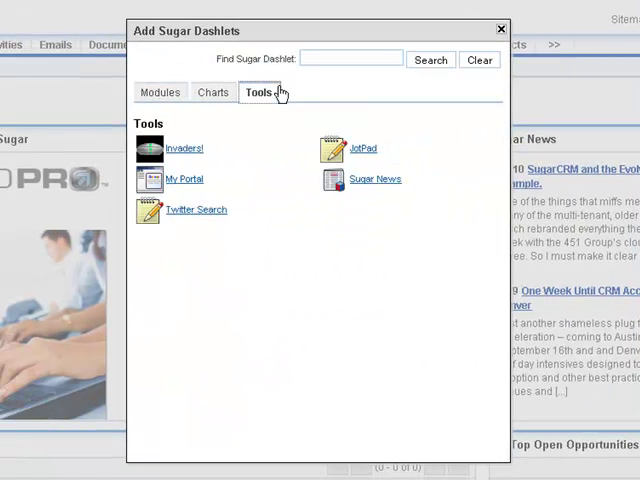
{"action": "mouse_move", "coordinate": [196, 210]}
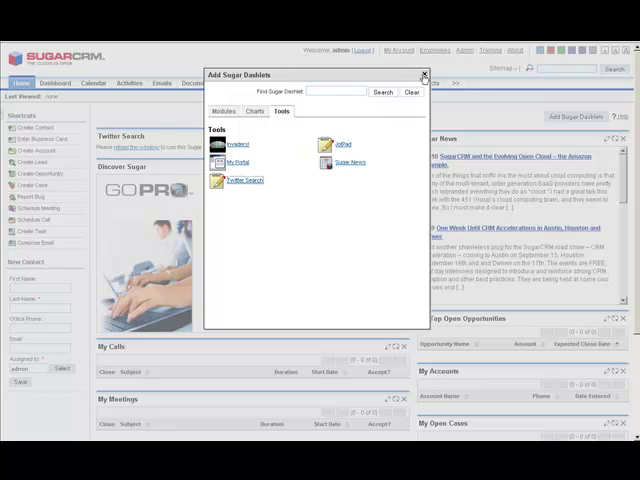
{"action": "left_click", "coordinate": [424, 76]}
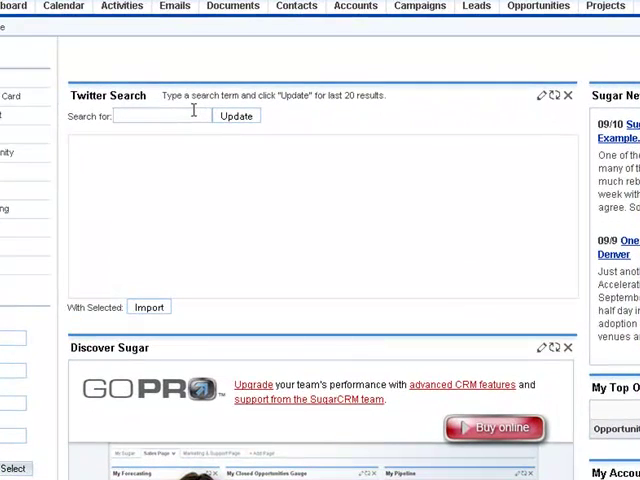
Search the dashlet for 'Sugarcrm' and update it to list recent Sugarcrm tweets.
{"action": "type", "text": "Sugar"}
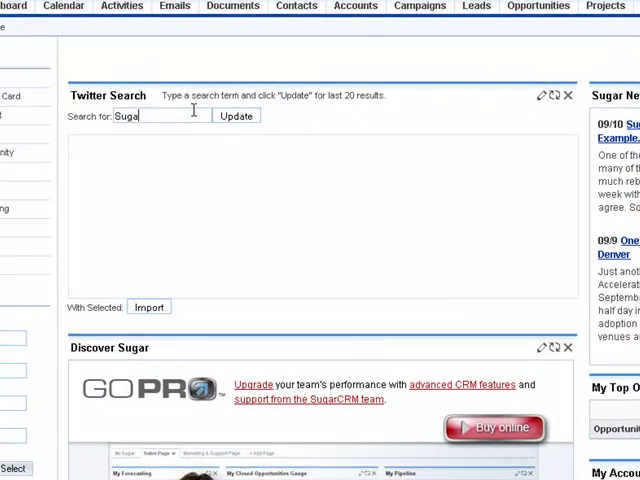
{"action": "type", "text": "crm"}
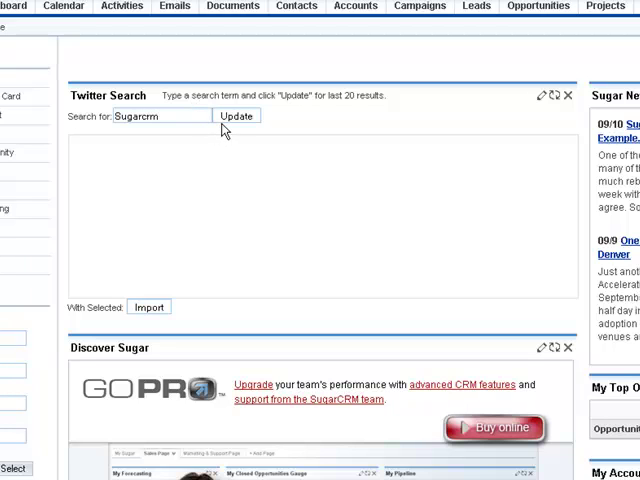
{"action": "left_click", "coordinate": [236, 116]}
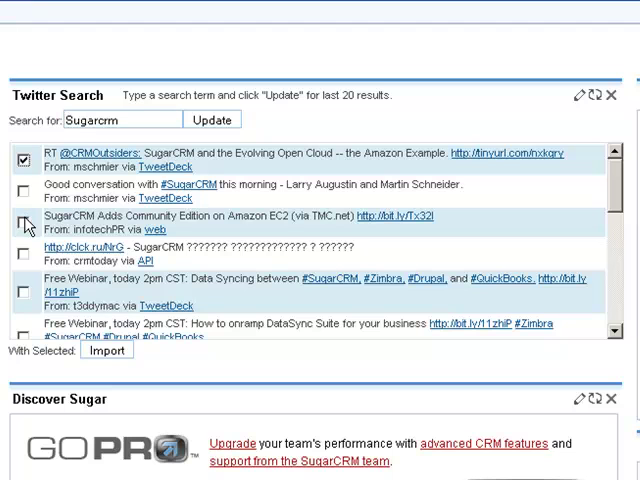
Mark a Sugarcrm tweet in the search results for import into the CRM.
{"action": "left_click", "coordinate": [24, 220]}
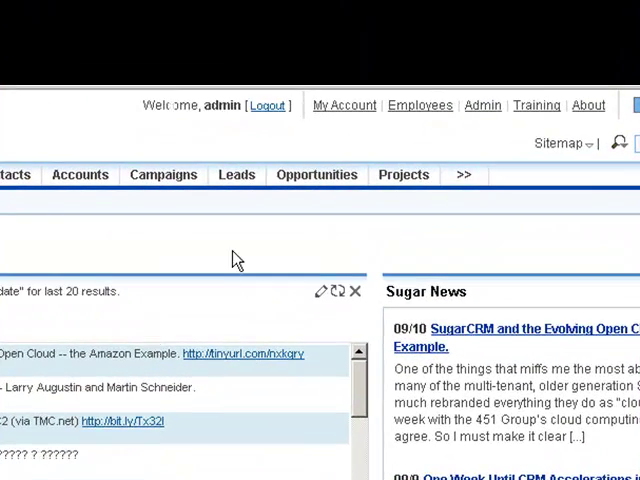
Show the imported Sugarcrm tweets as inbound records in the Tweets module.
{"action": "left_click", "coordinate": [464, 174]}
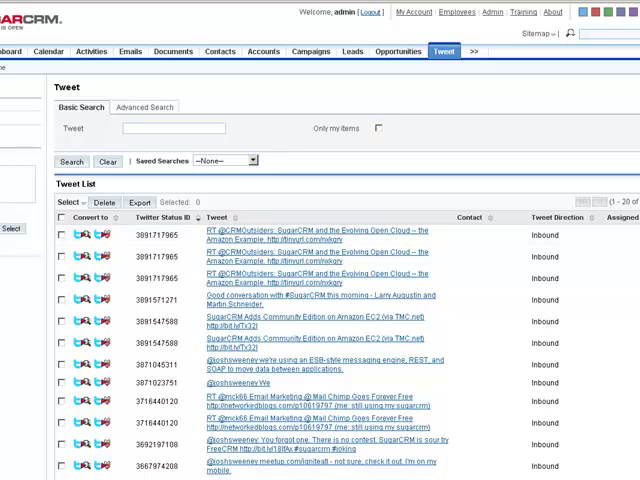
{"action": "mouse_move", "coordinate": [18, 60]}
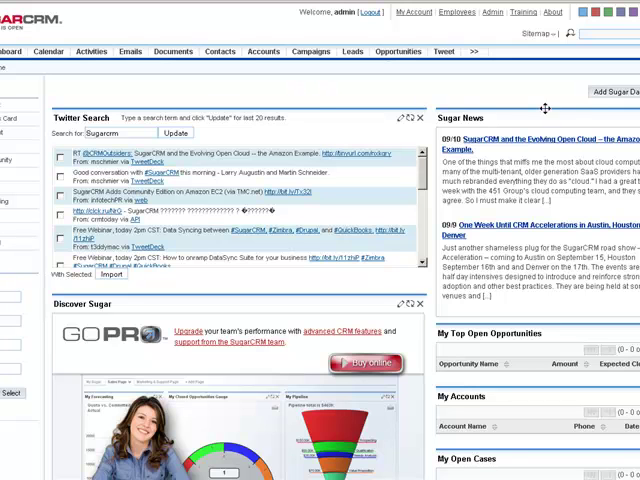
Add a second Twitter Search dashlet from the Tools category to the dashboard.
{"action": "left_click", "coordinate": [610, 92]}
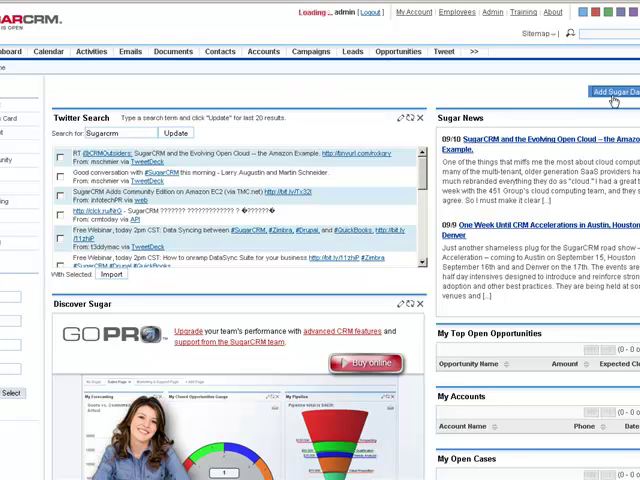
{"action": "mouse_move", "coordinate": [356, 96]}
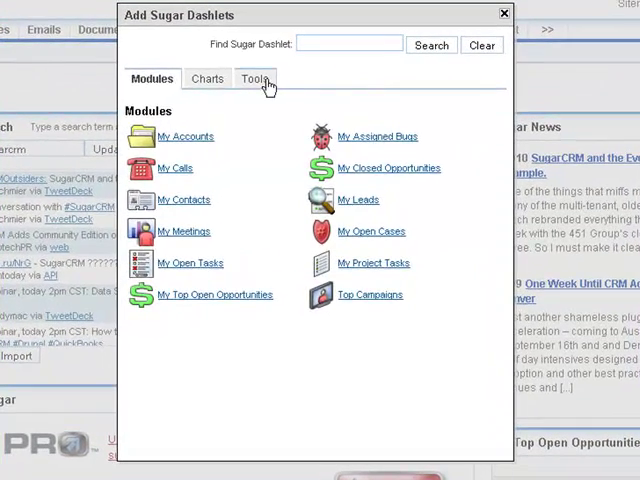
{"action": "left_click", "coordinate": [256, 78]}
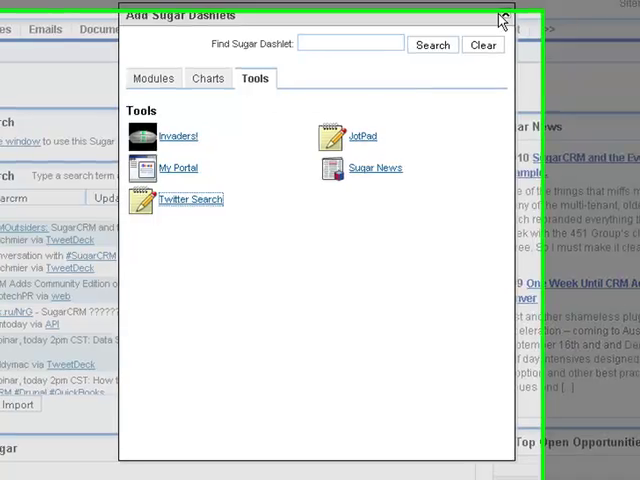
{"action": "left_click", "coordinate": [500, 16]}
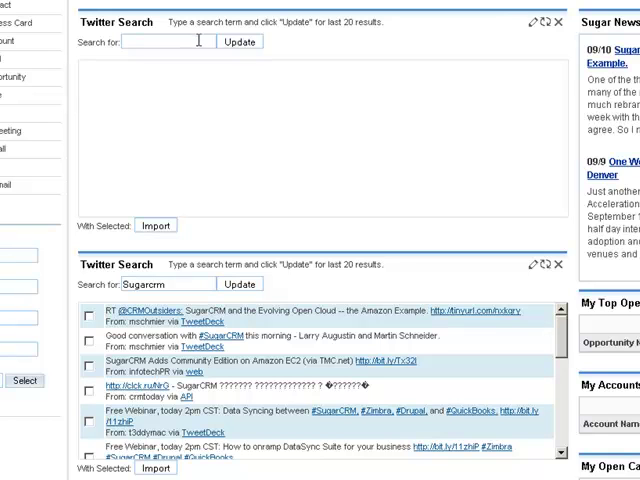
Search the new upper dashlet for 'Pardot' and update it with Pardot tweets.
{"action": "type", "text": "P"}
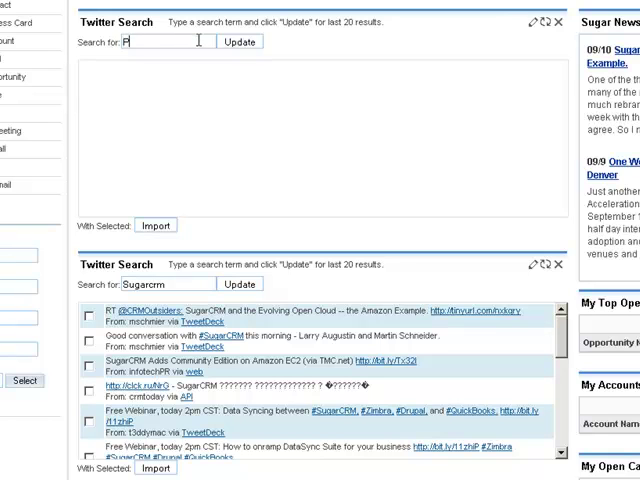
{"action": "type", "text": "Pardot"}
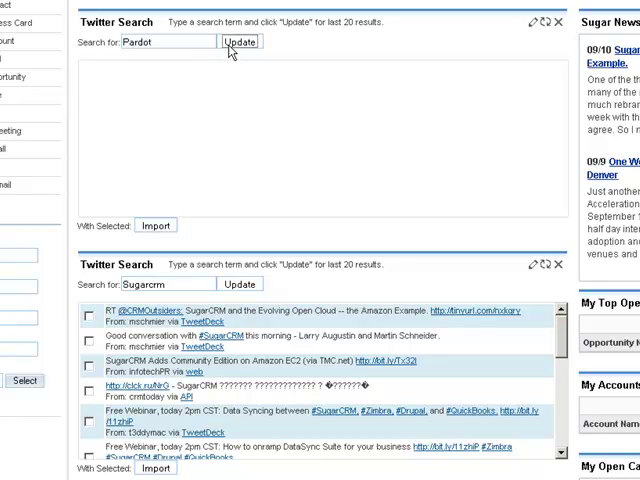
{"action": "left_click", "coordinate": [238, 42]}
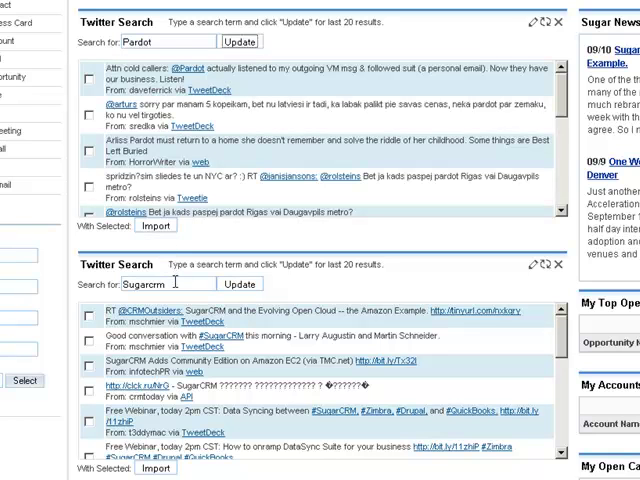
Replace Sugarcrm with 'Silverpop' in the lower dashlet and update its results.
{"action": "type", "text": "Sim"}
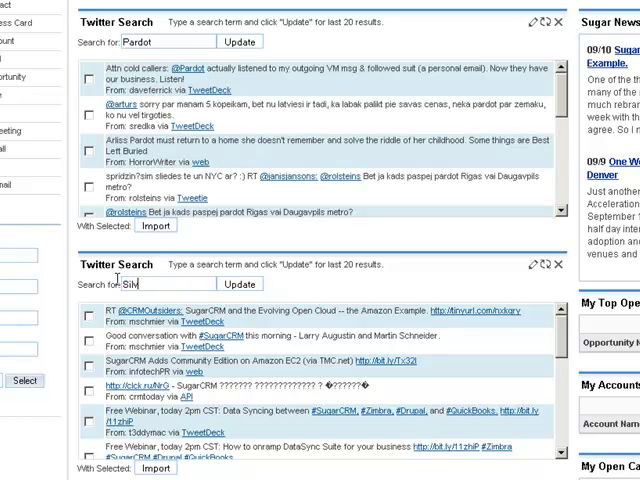
{"action": "type", "text": "Silverpop"}
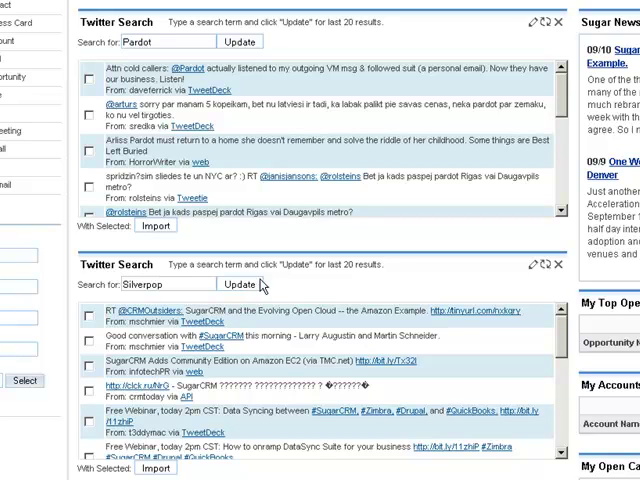
{"action": "left_click", "coordinate": [240, 284]}
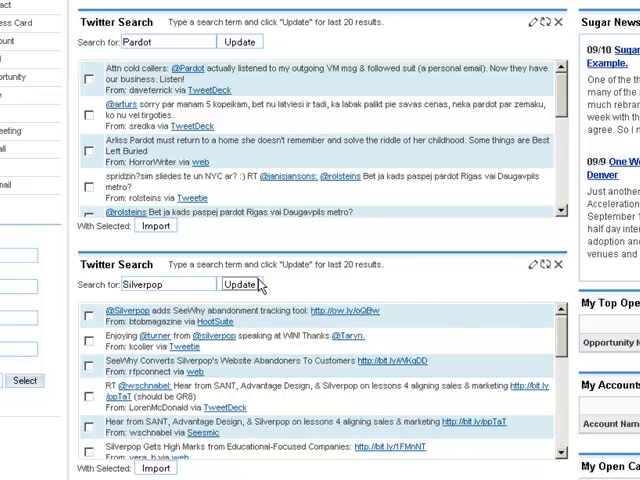